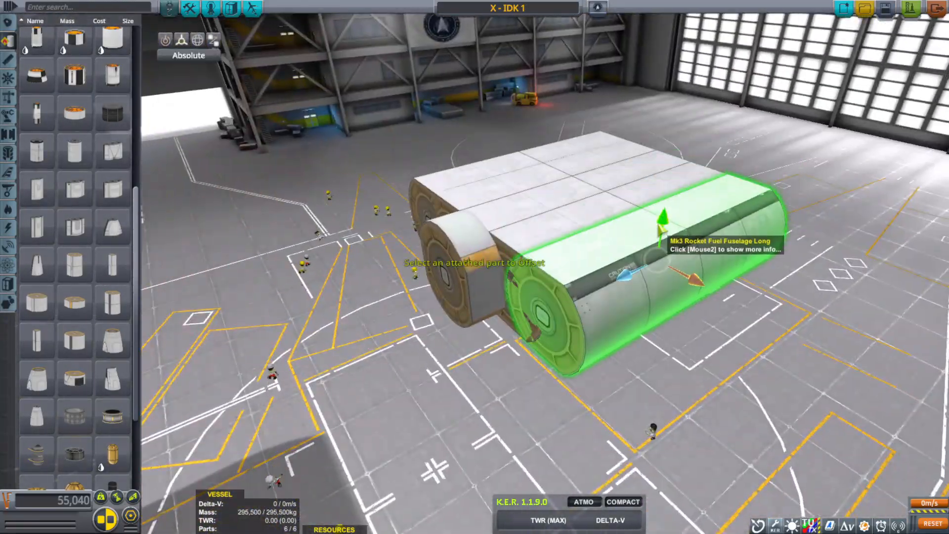
- Pick up the Mk3 fuel fuselage to reposition it while extending the hull
{"action": "left_click", "coordinate": [159, 40]}
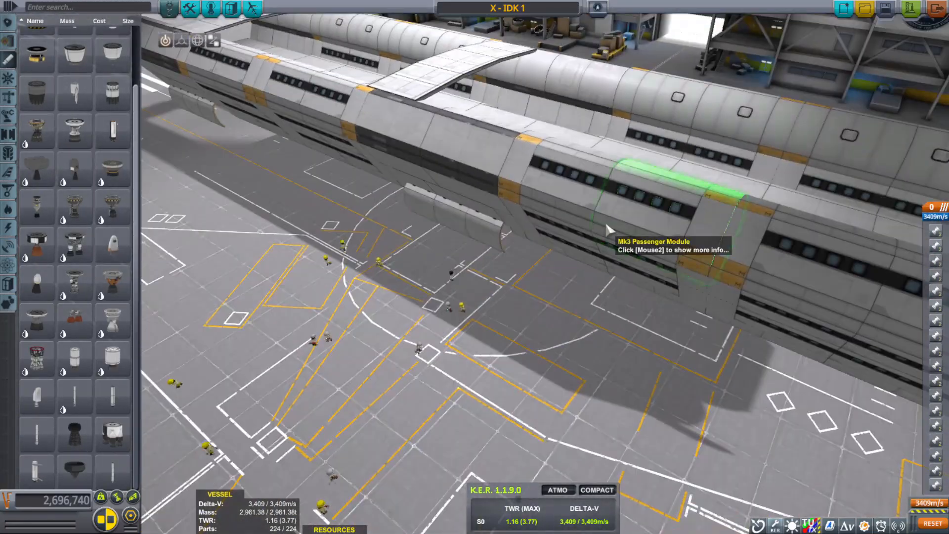
- Launch the airliner and fly it low over the shoreline through the clouds
{"action": "right_click", "coordinate": [611, 200]}
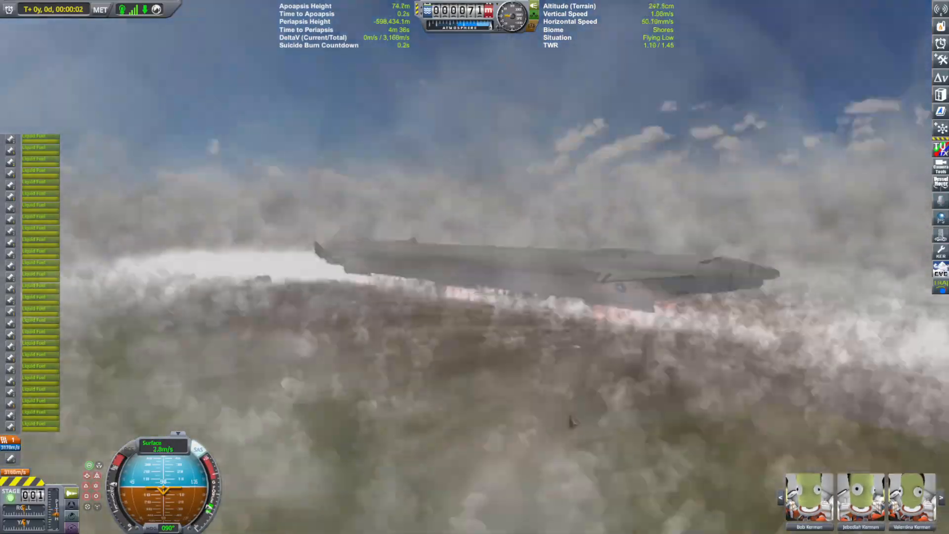
- Toggle the editor interface with F2 on the X-ORCA 1a in the hangar
{"action": "key", "text": "F2"}
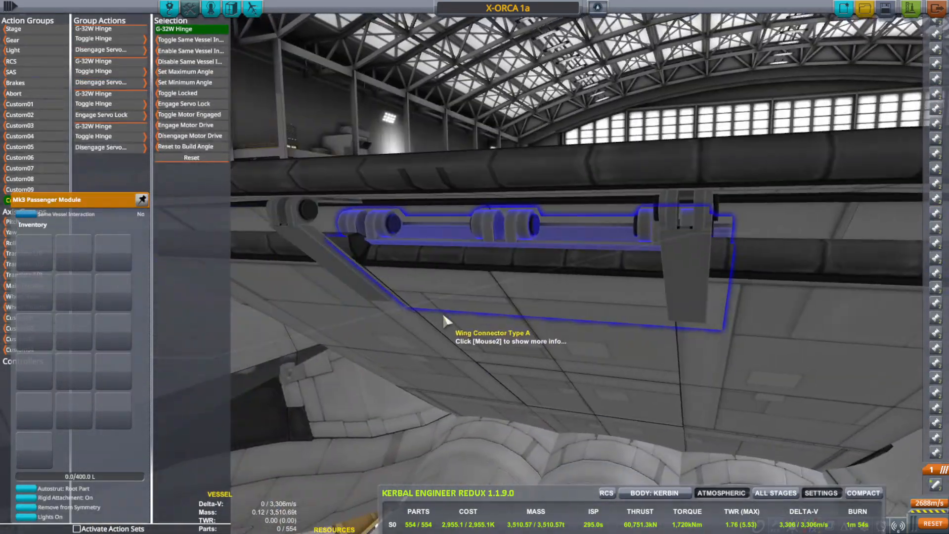
- Select the G-01L Alligator Hinges and add a hinge action to Custom08
{"action": "left_click", "coordinate": [20, 189]}
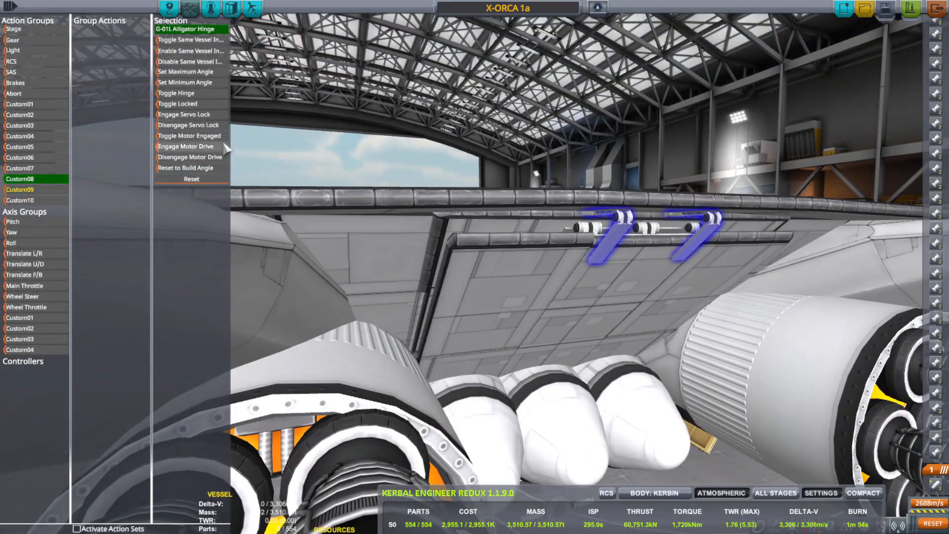
{"action": "left_click", "coordinate": [184, 114]}
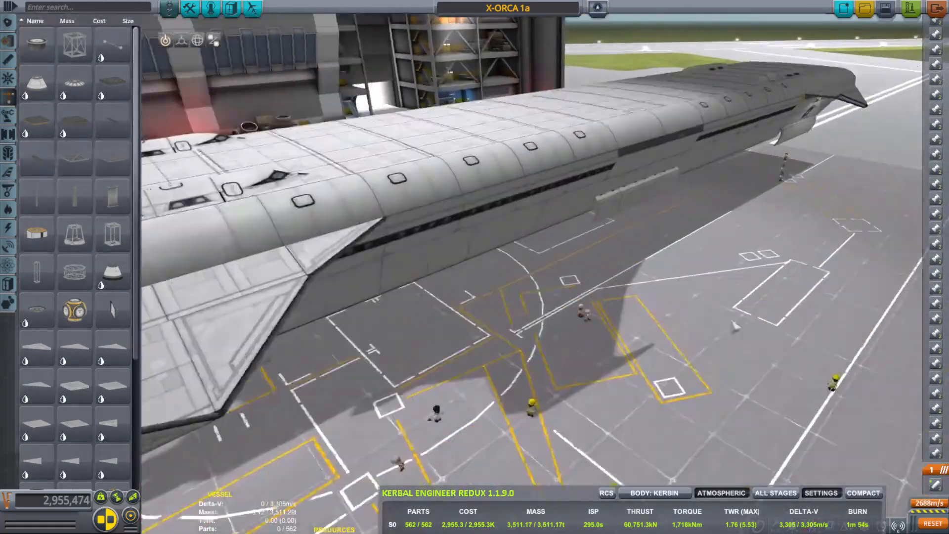
- Stage the X-ORCA and fly it over the ocean to about 2,500 m
{"action": "key", "text": "space"}
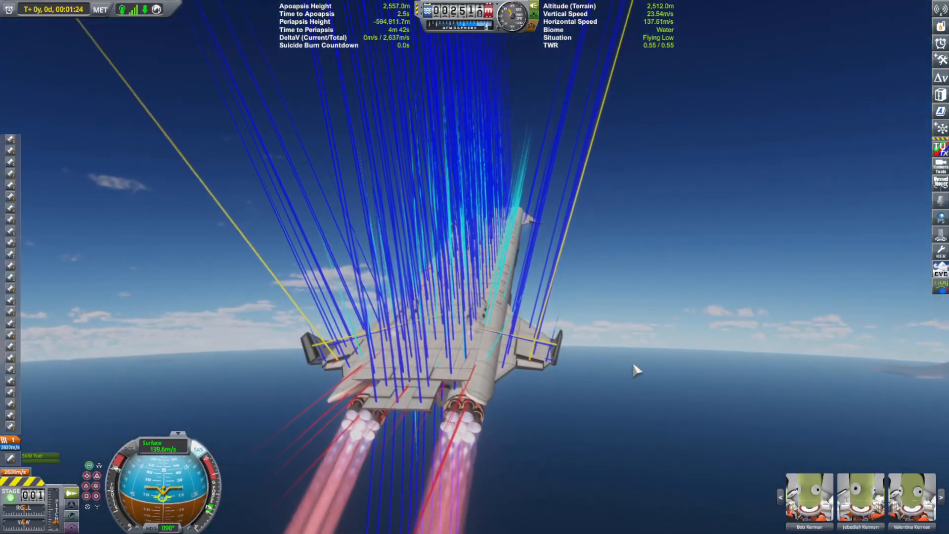
{"action": "key", "text": "F12"}
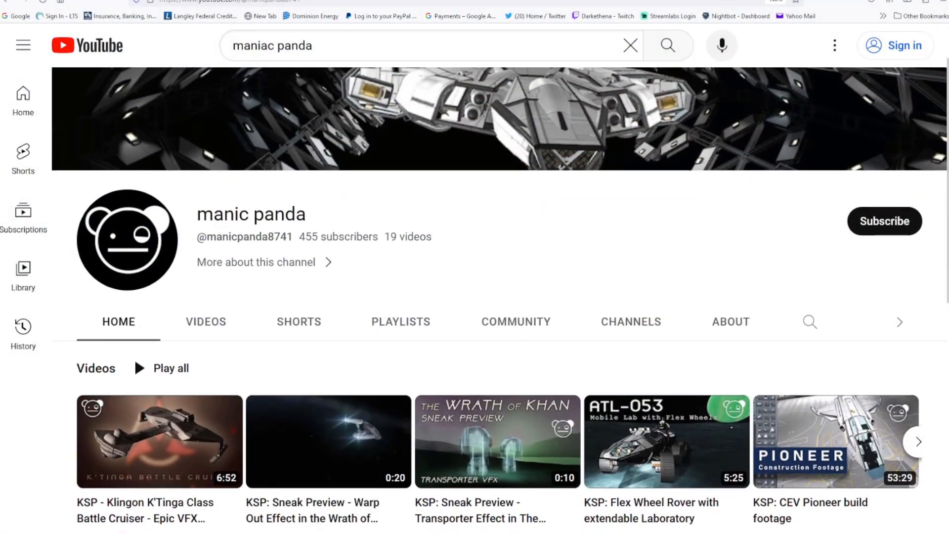
- Scroll down the manic panda YouTube channel page
{"action": "scroll", "scroll_direction": "down", "scroll_amount": 3}
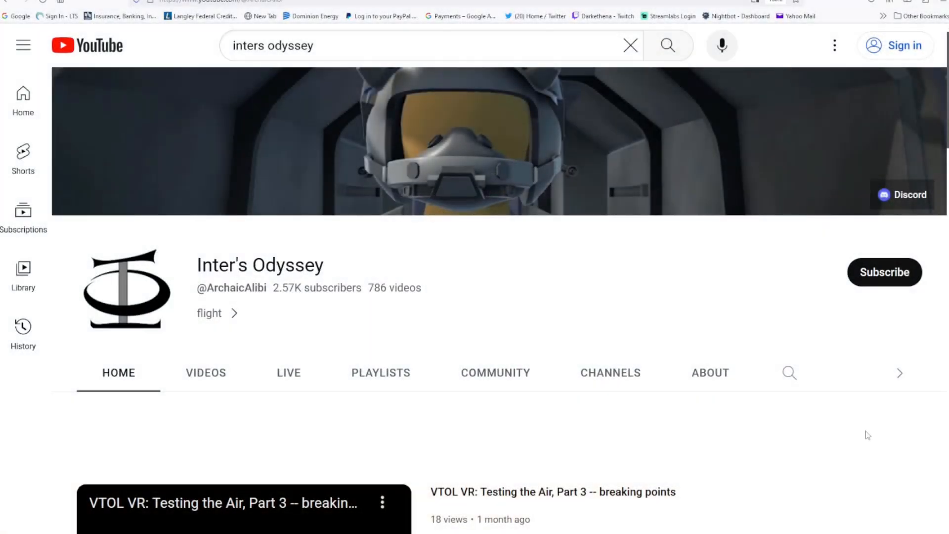
- Open the Inter's Odyssey channel page from the YouTube search results
{"action": "left_click", "coordinate": [244, 508]}
{"action": "type", "text": "n 9 gaming"}
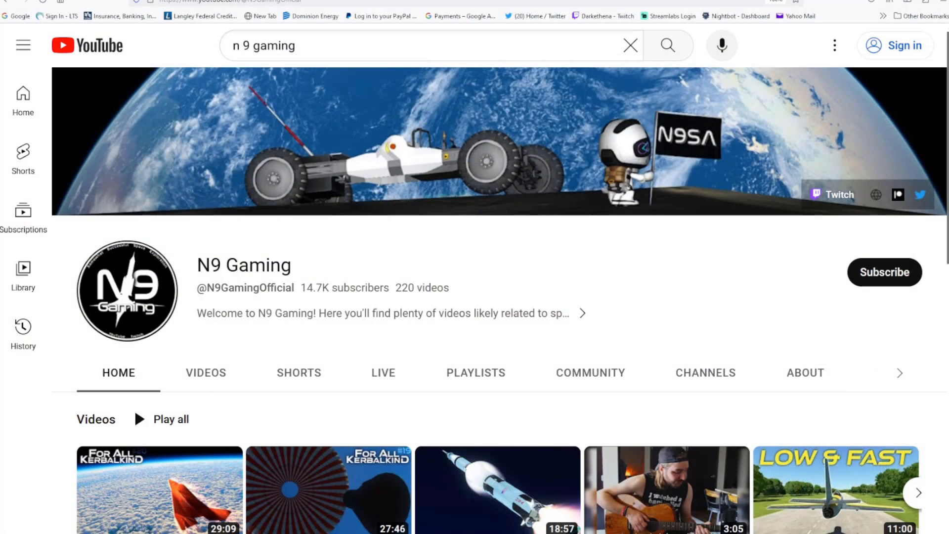
{"action": "scroll", "scroll_direction": "down", "scroll_amount": 3}
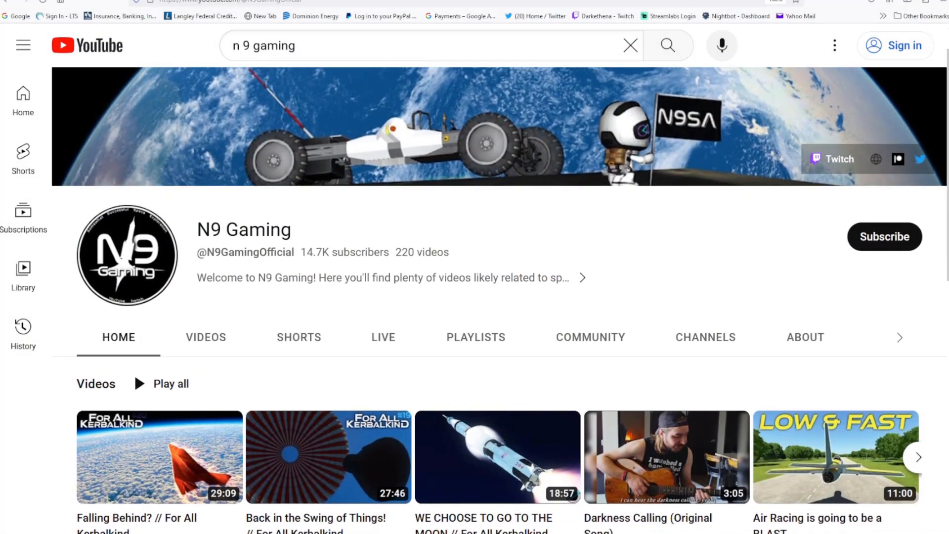
{"action": "scroll", "scroll_direction": "down", "scroll_amount": 3}
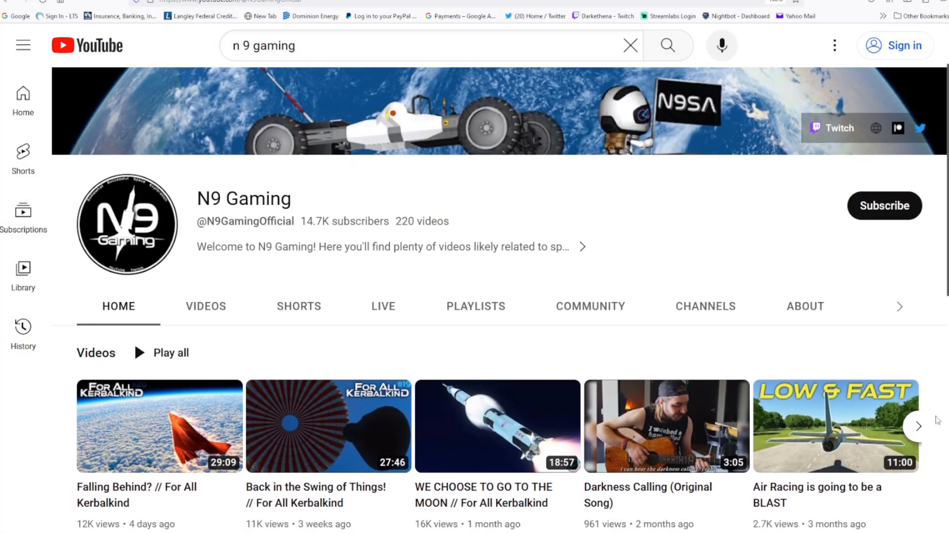